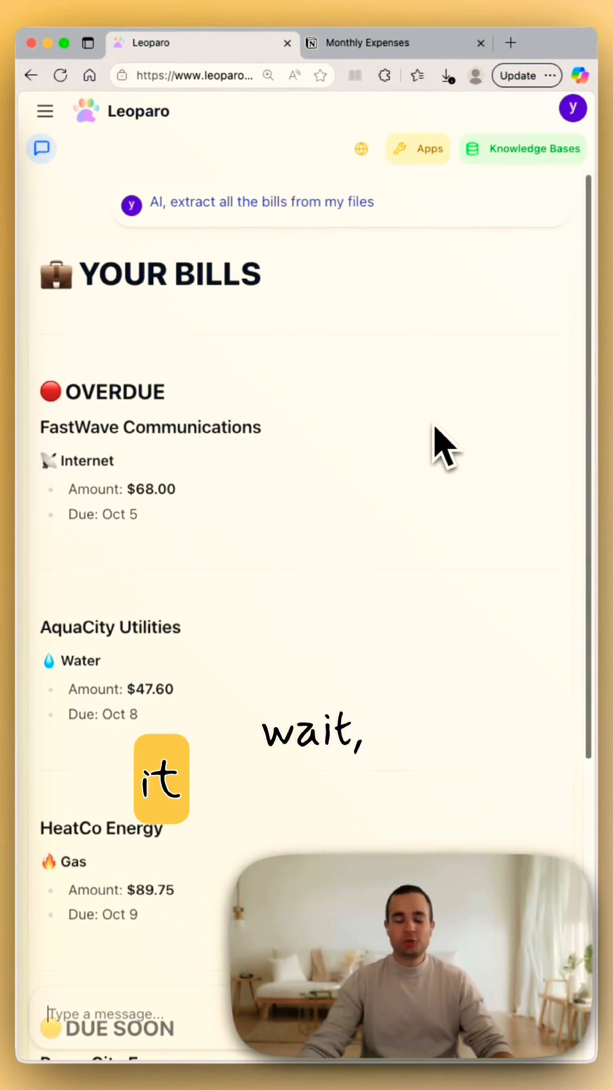
# - Have the AI extract the four bills ($327.80 total) into Notion and check the Monthly Expenses table
pyautogui.scroll(-3)
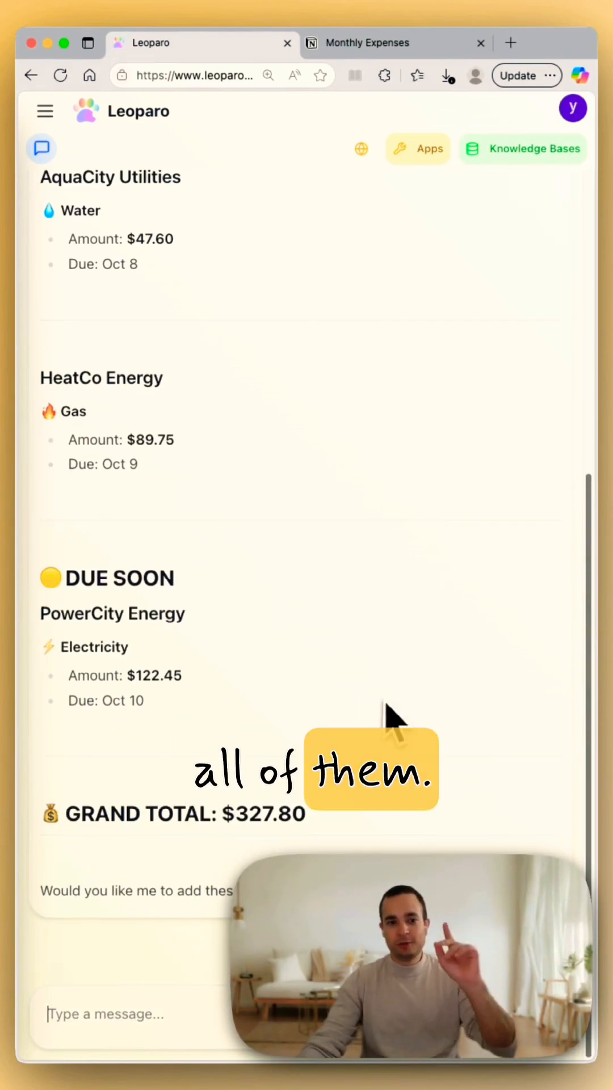
pyautogui.write('AI, cr')
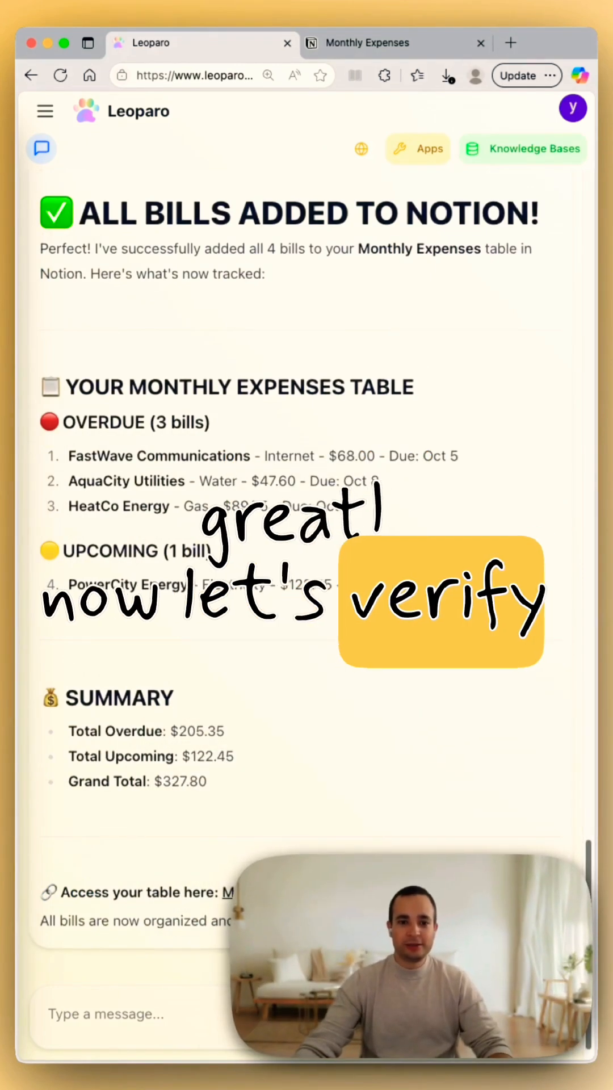
pyautogui.click(375, 43)
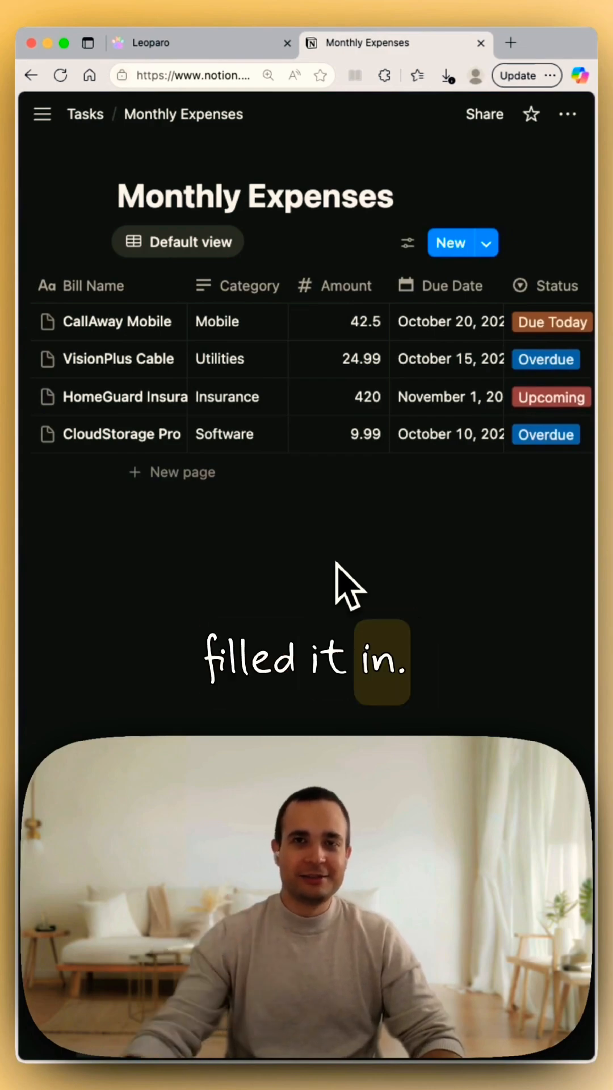
# - Return to the Leoparo chat, view its Knowledge Bases and browse the connectable apps catalogue
pyautogui.click(137, 42)
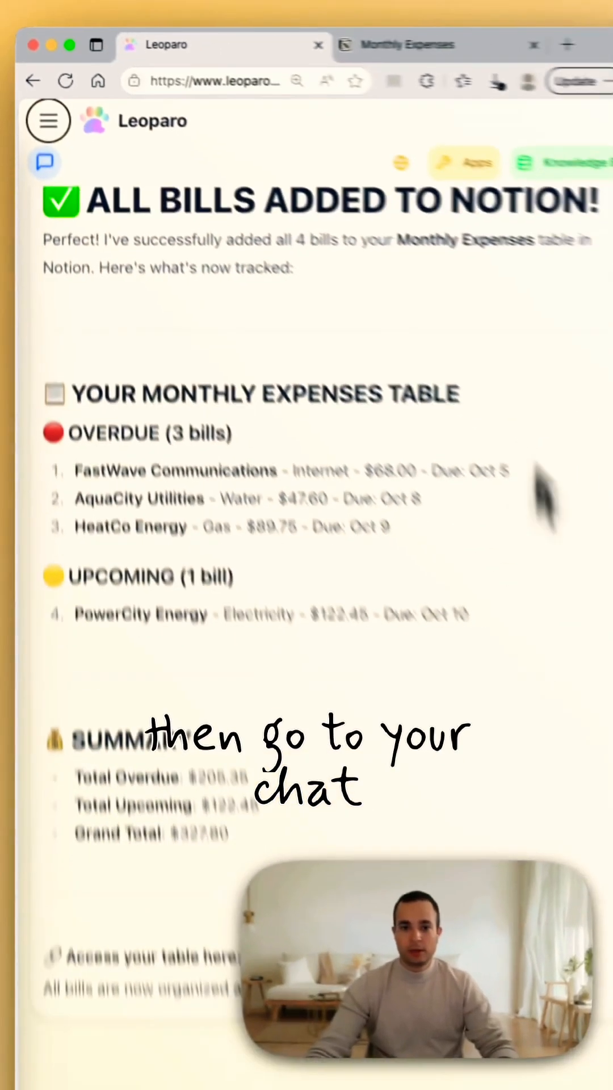
pyautogui.click(561, 161)
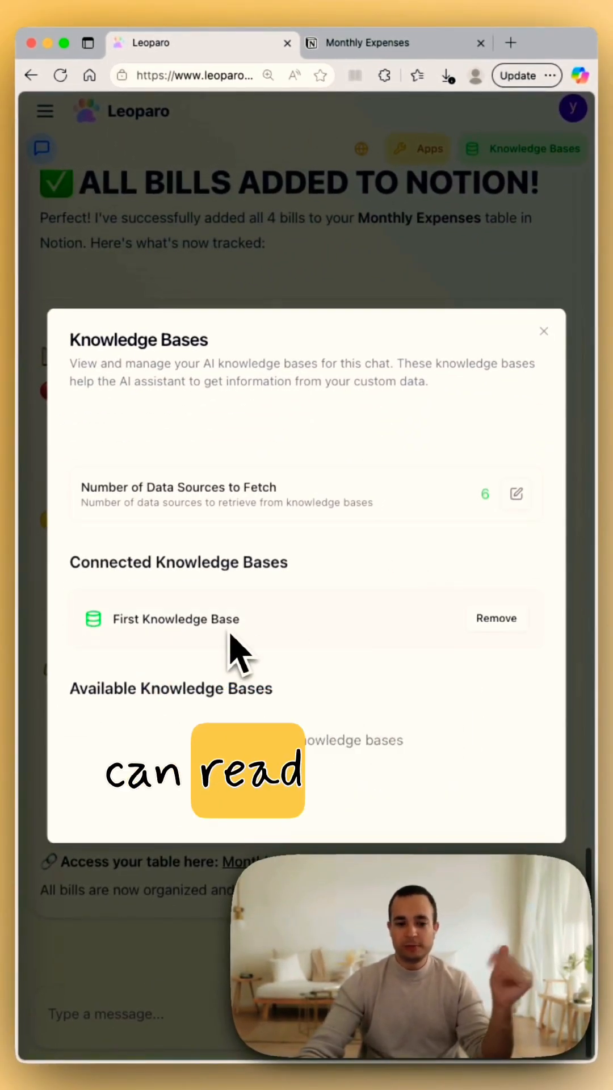
pyautogui.click(544, 331)
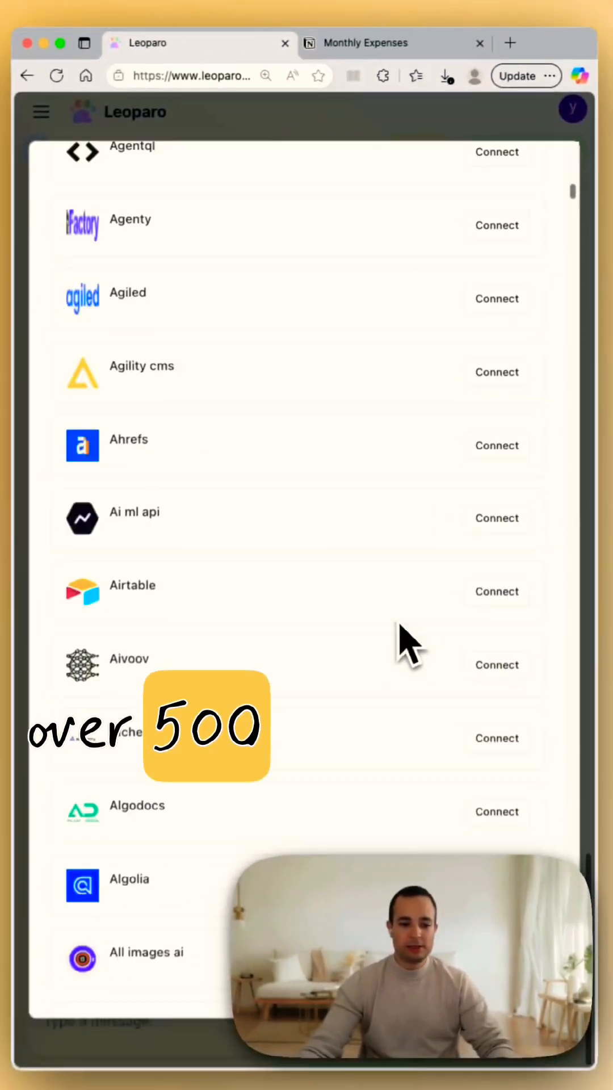
pyautogui.scroll(-3)
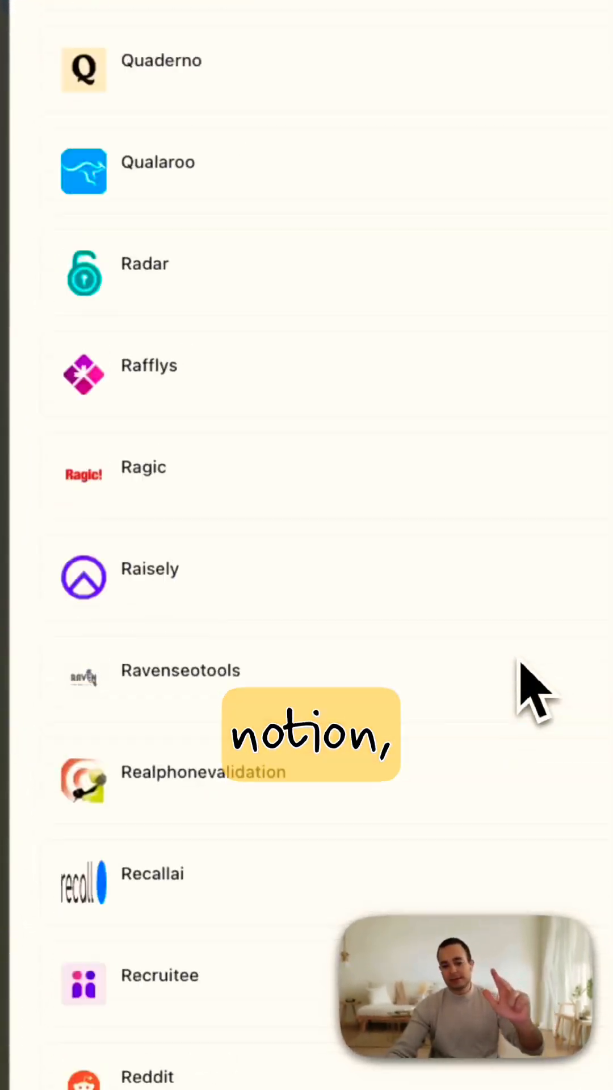